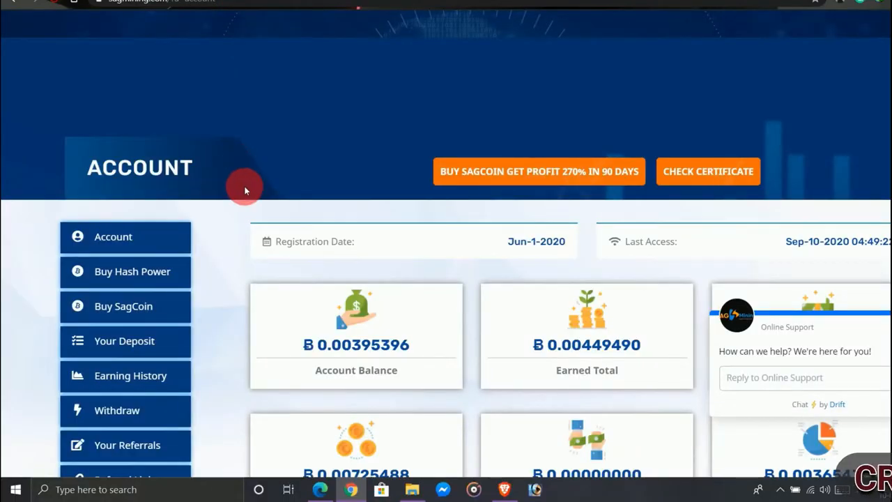
mouse_move(660, 139)
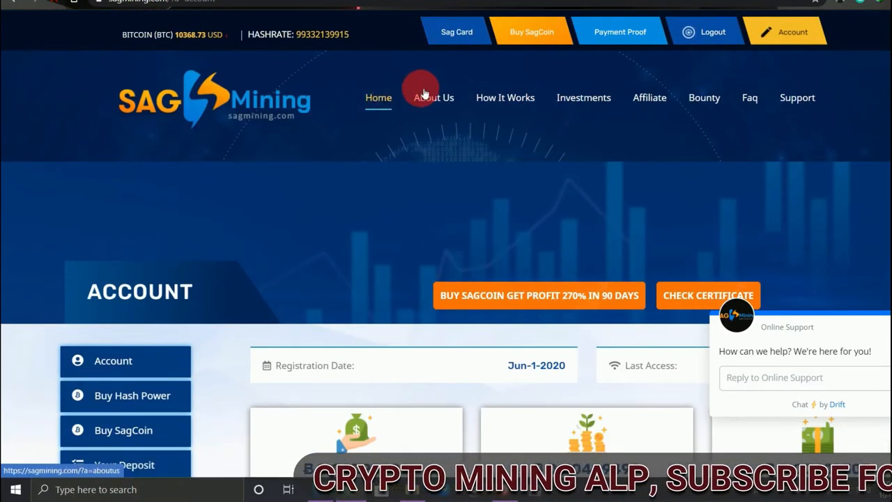
Review the About Us page's mining plans and Users Worldwide stats, highlighting the 34632 Total Members count
click(379, 97)
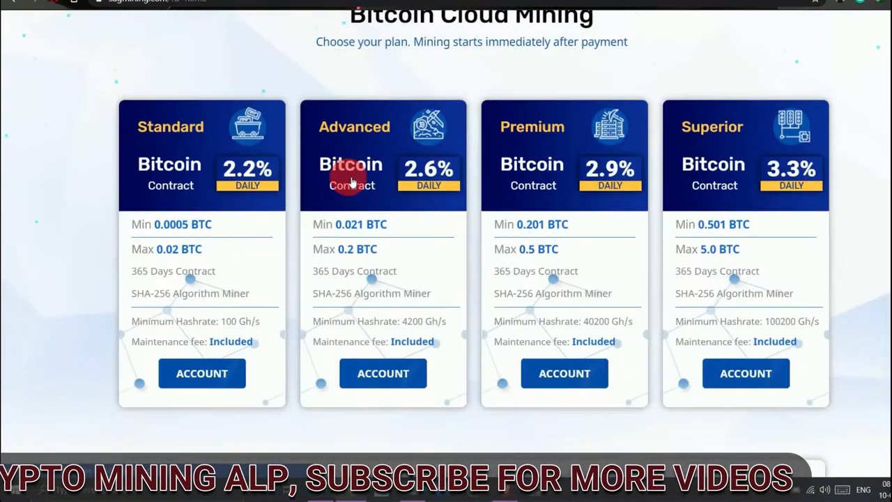
scroll(down, 3)
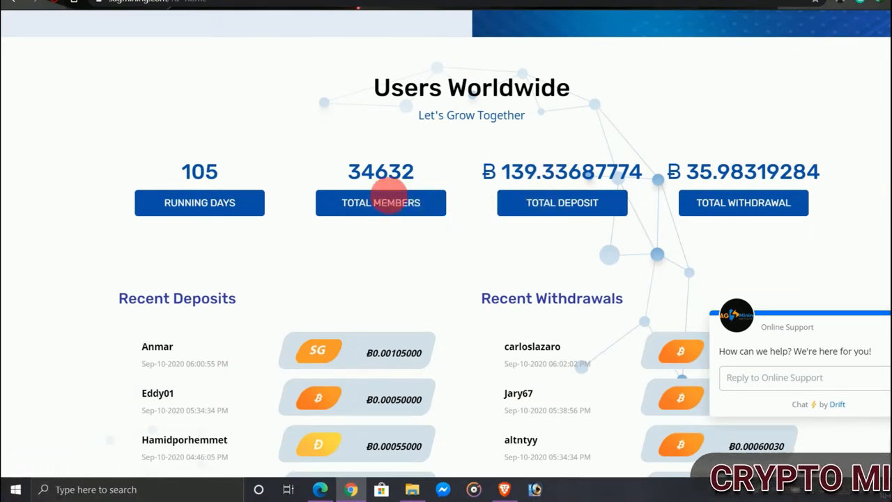
mouse_move(468, 201)
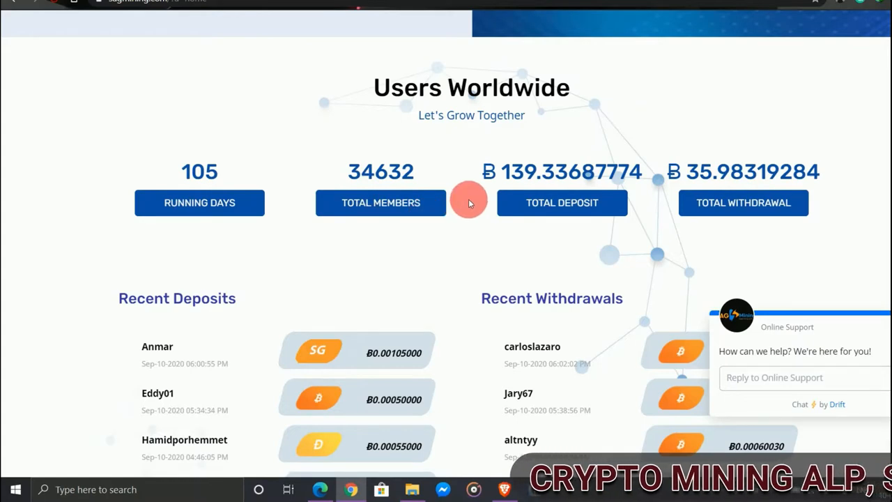
scroll(down, 3)
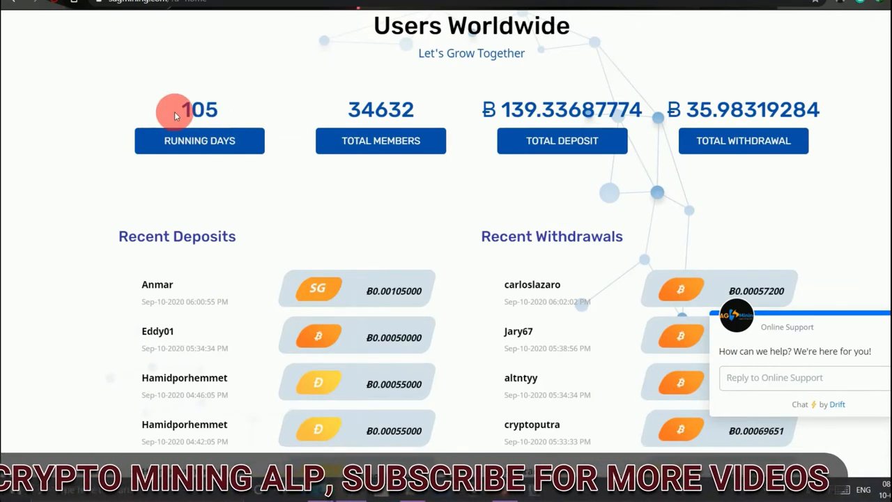
mouse_move(326, 117)
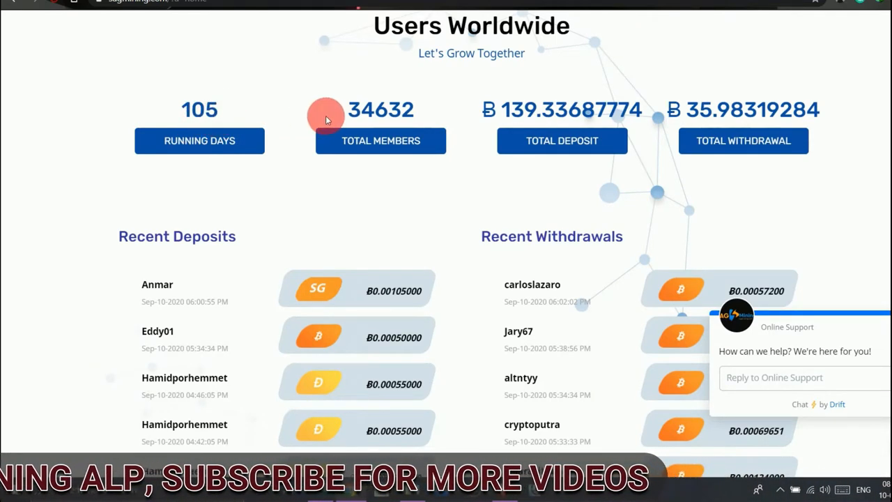
double_click(380, 109)
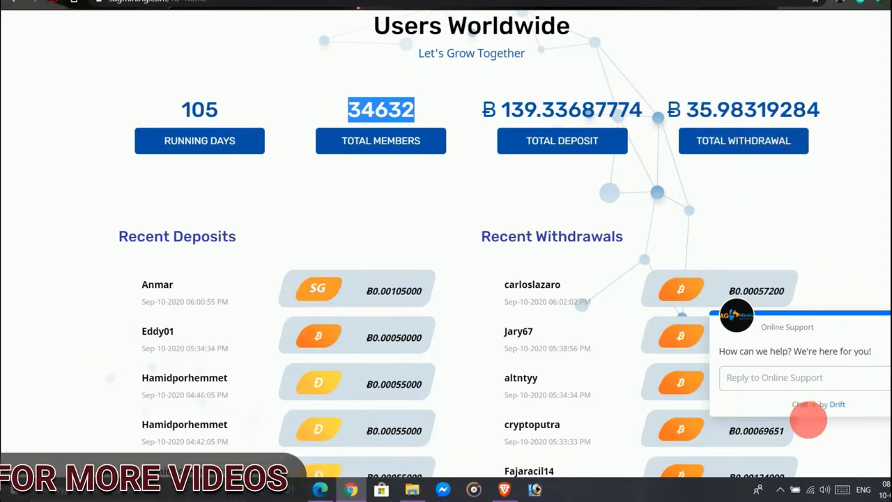
Scroll through the recent deposits and withdrawals lists and back toward the top
scroll(down, 3)
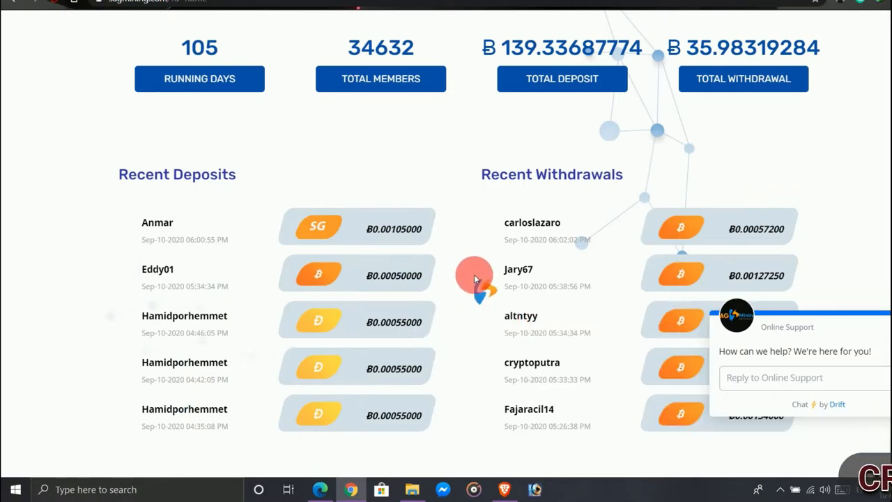
scroll(down, 3)
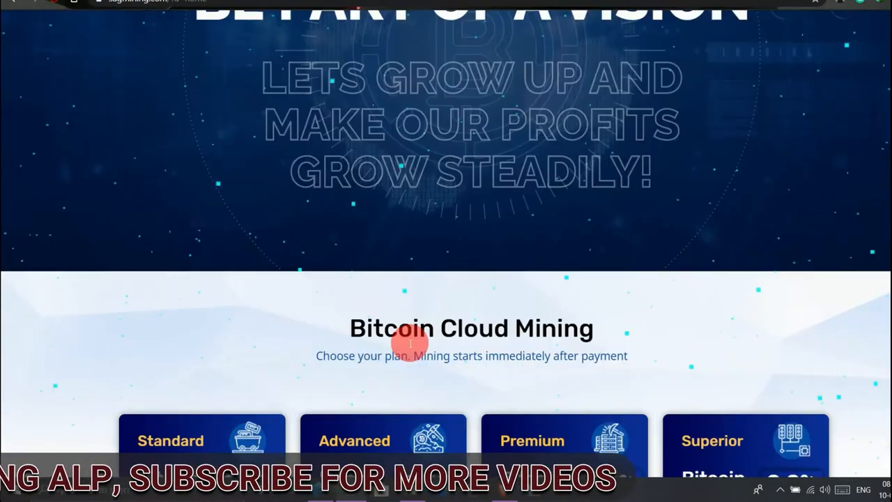
scroll(down, 3)
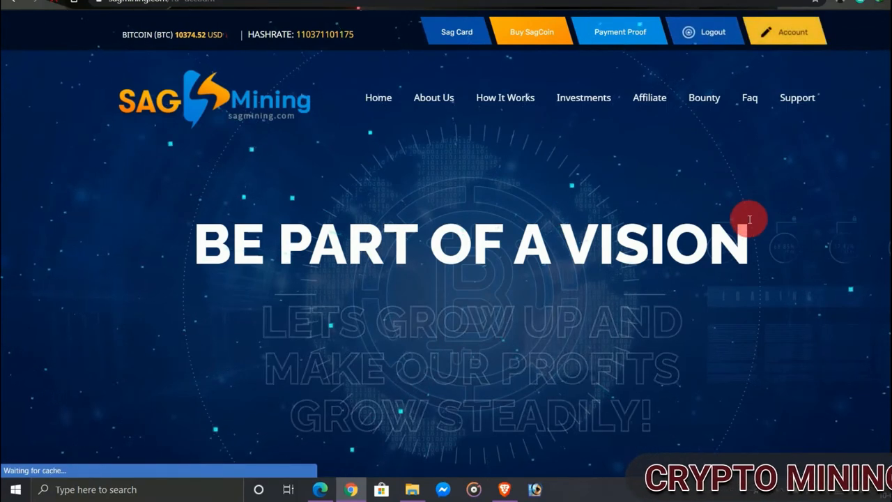
Review the account dashboard's balance, earnings, deposits, withdrawals and 21.19886666 SagCoin balance
click(791, 31)
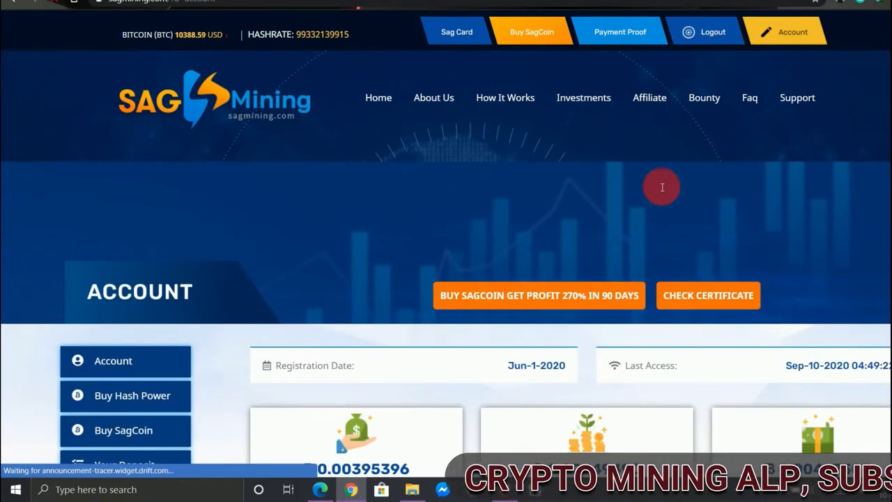
scroll(down, 3)
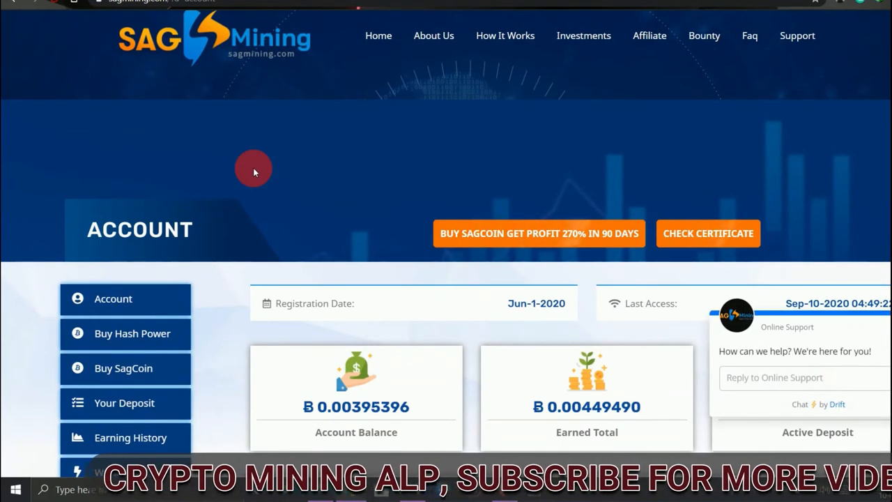
mouse_move(190, 192)
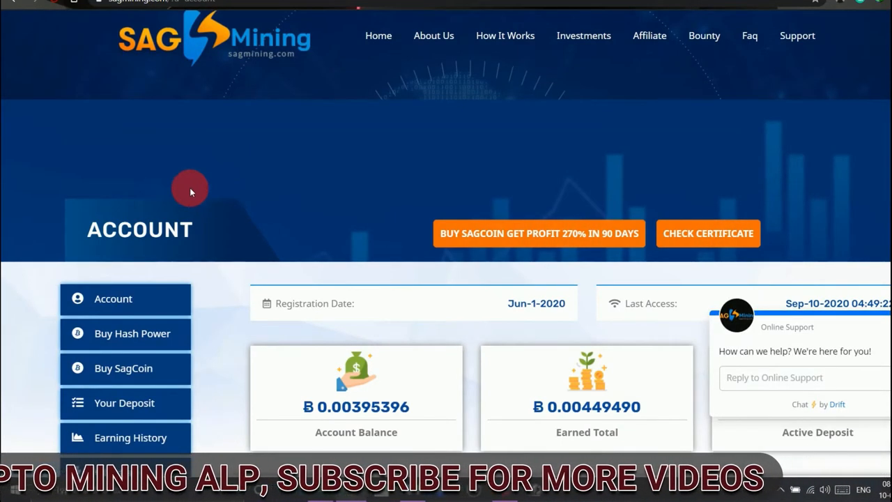
mouse_move(244, 174)
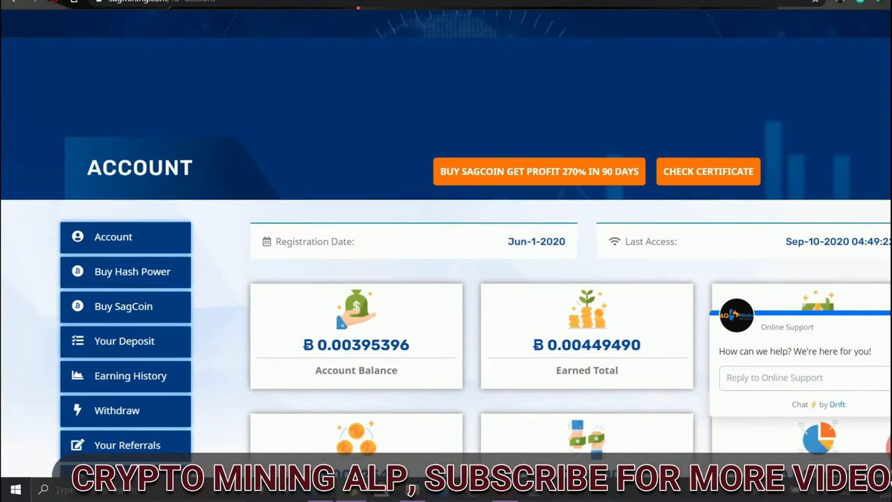
scroll(down, 3)
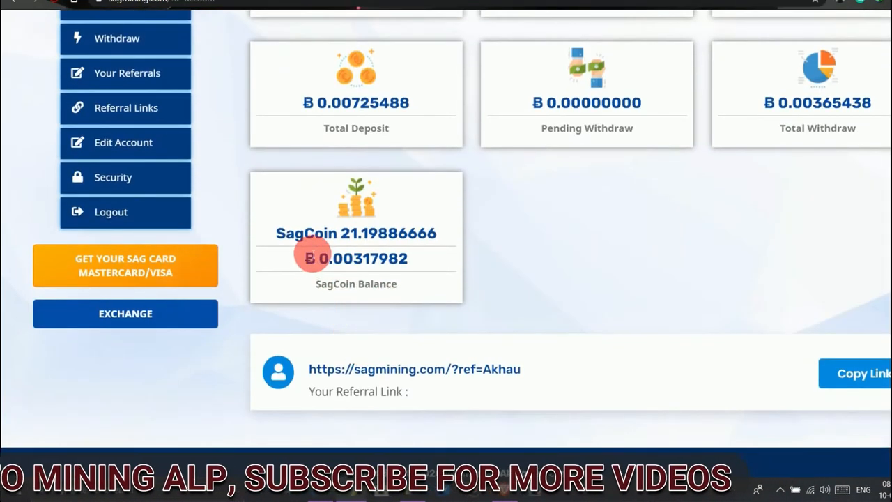
mouse_move(369, 264)
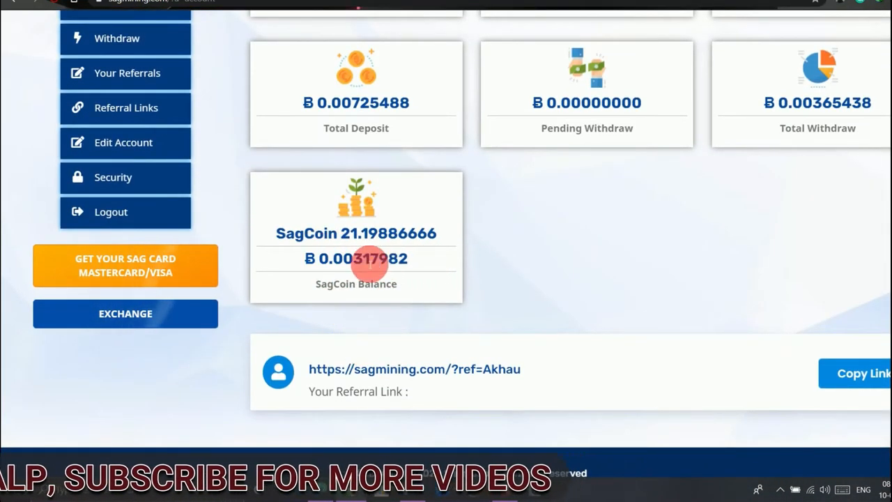
mouse_move(448, 248)
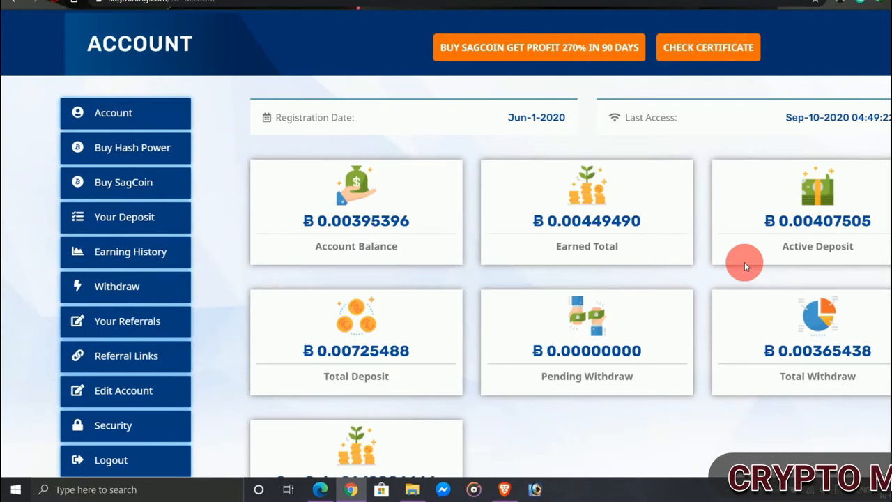
mouse_move(761, 262)
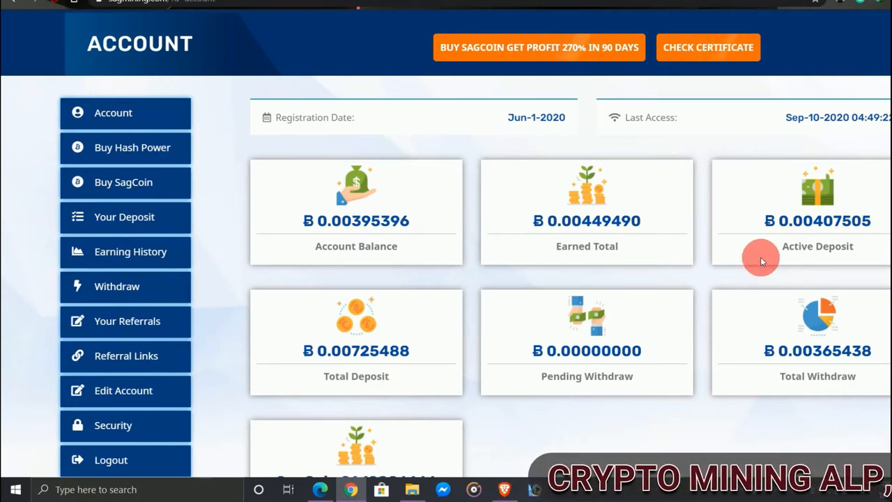
scroll(down, 3)
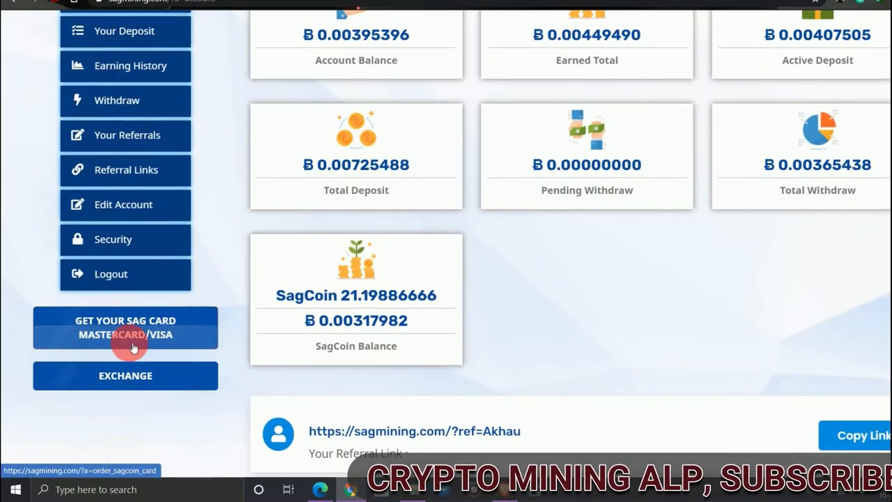
click(125, 327)
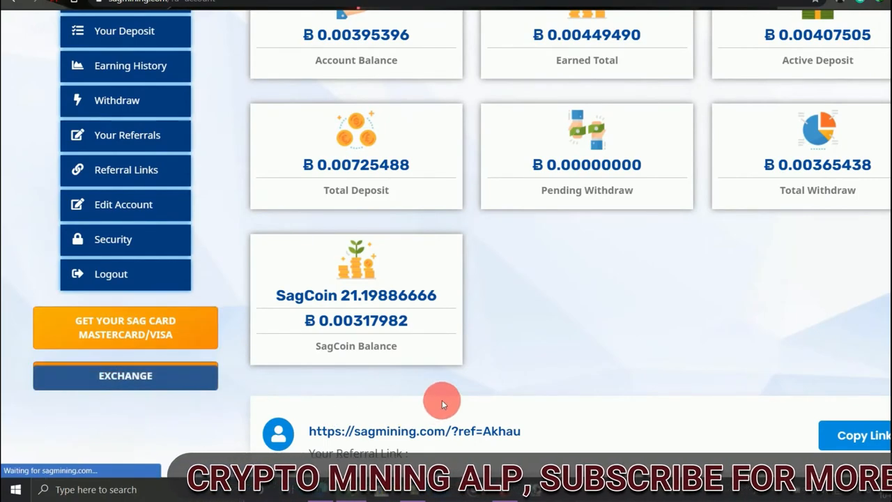
click(125, 374)
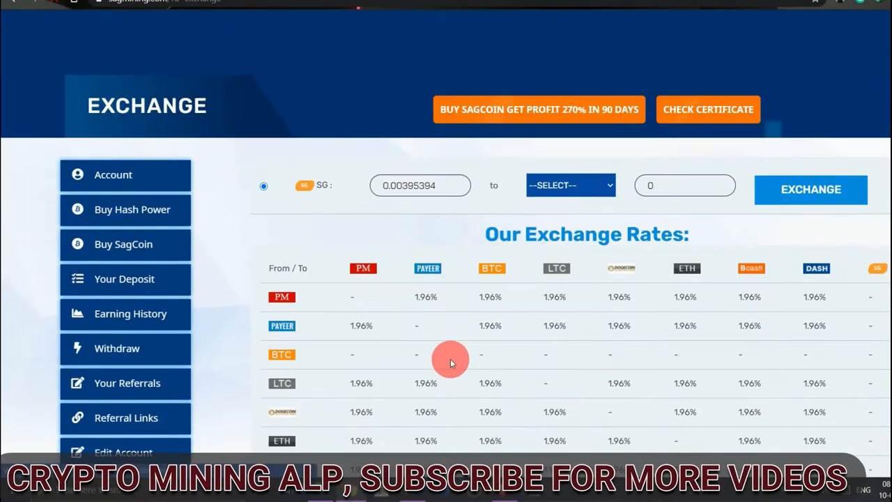
scroll(down, 3)
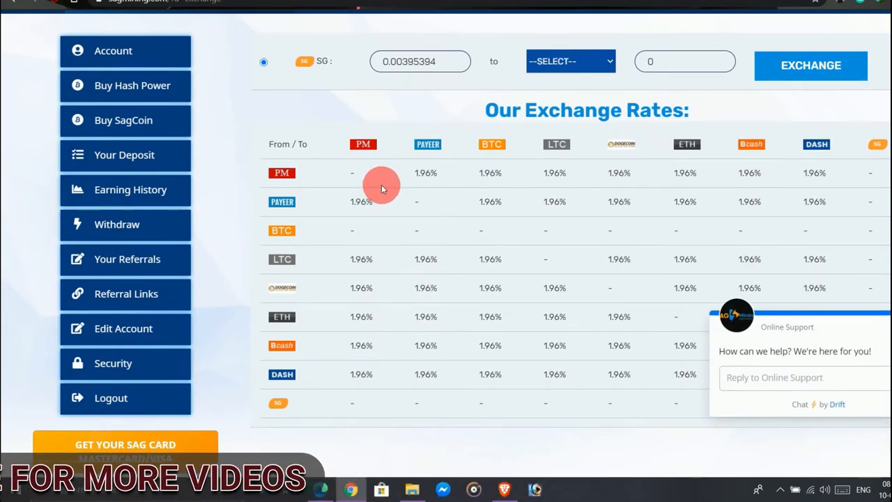
mouse_move(305, 252)
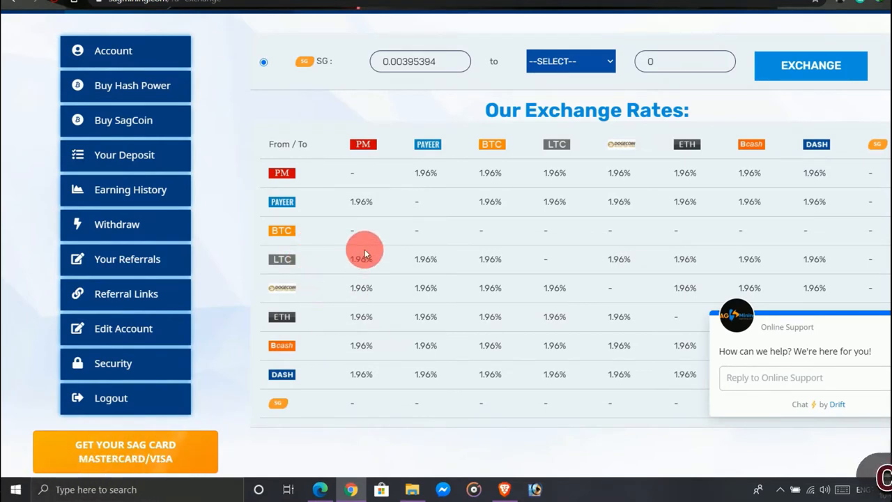
click(570, 62)
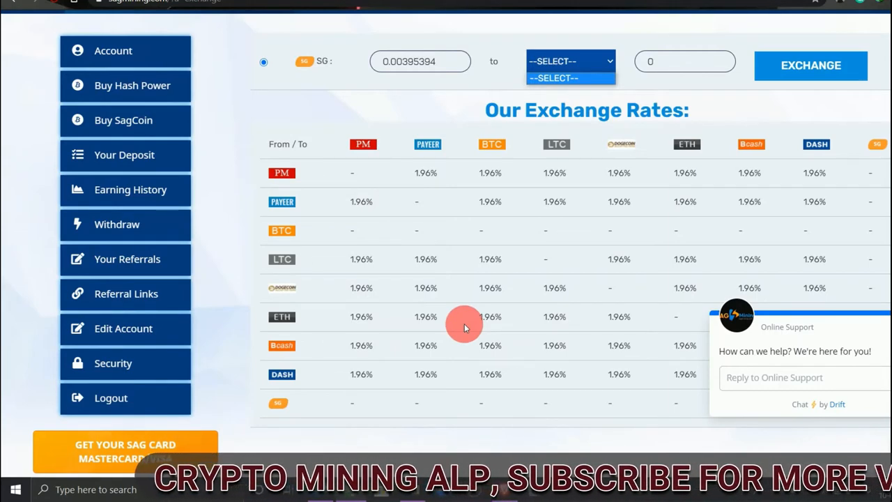
mouse_move(704, 98)
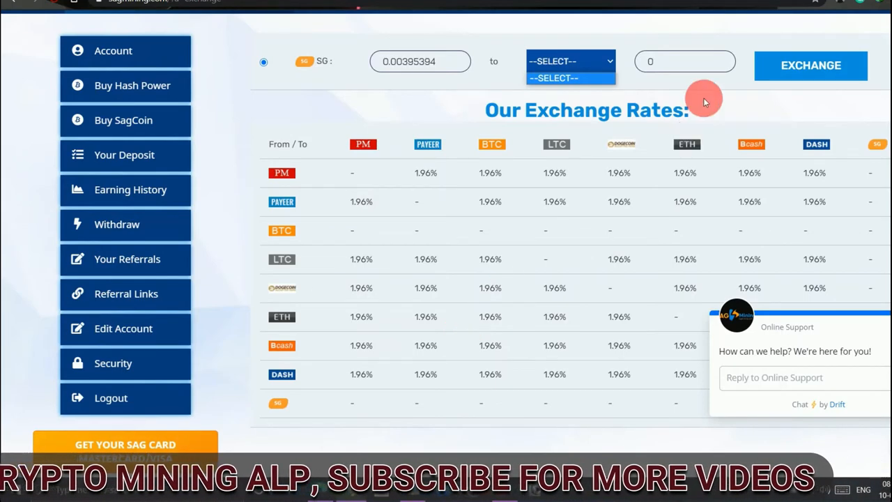
mouse_move(647, 279)
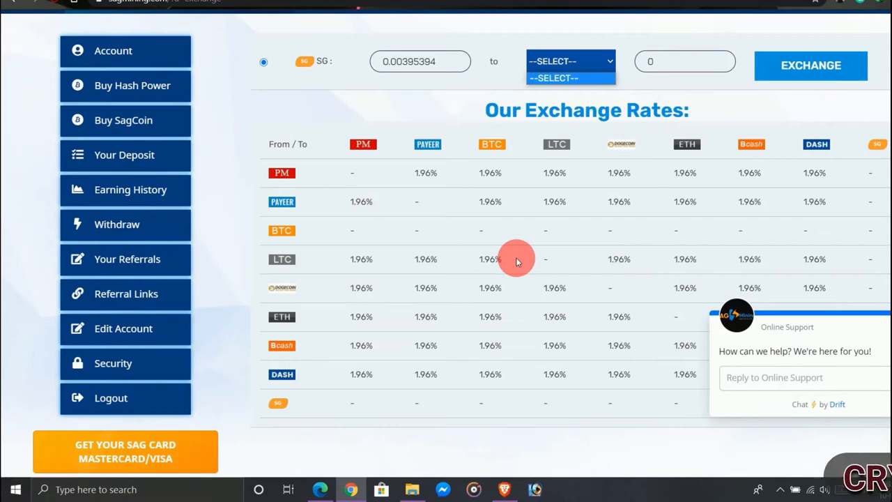
scroll(down, 3)
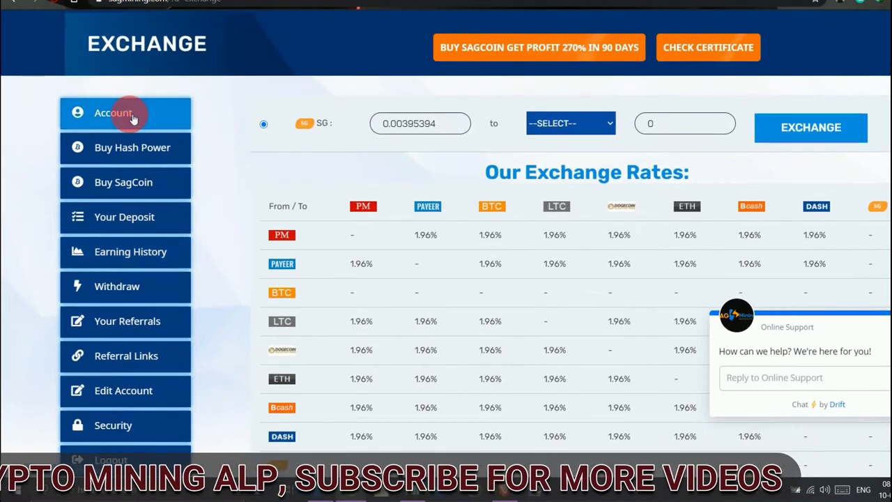
Review the account balance cards and reach the Withdraw page with per-currency payout accounts
click(126, 111)
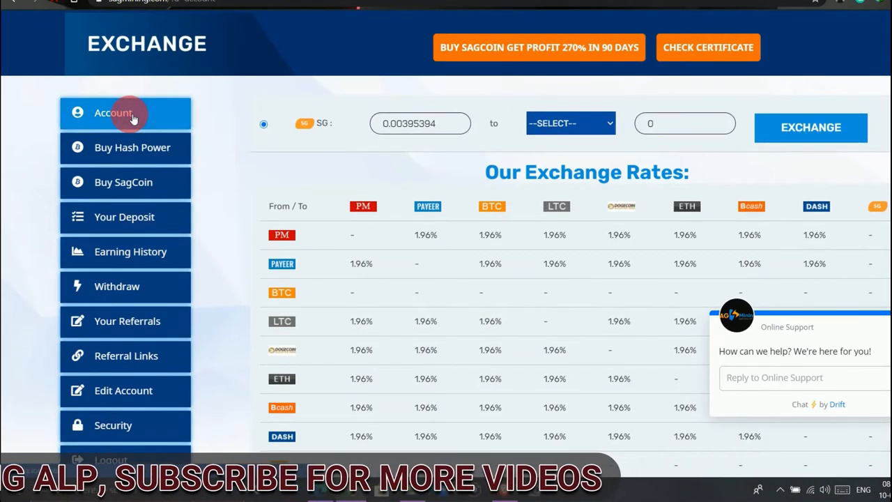
click(124, 113)
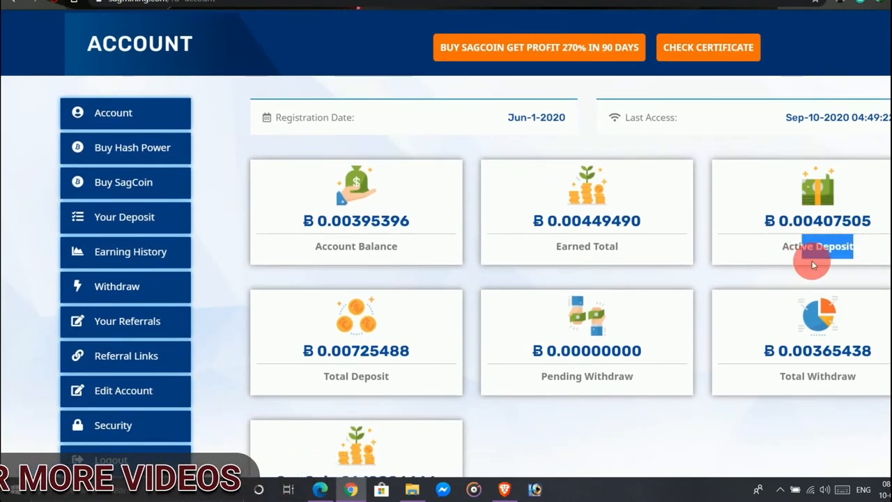
scroll(down, 3)
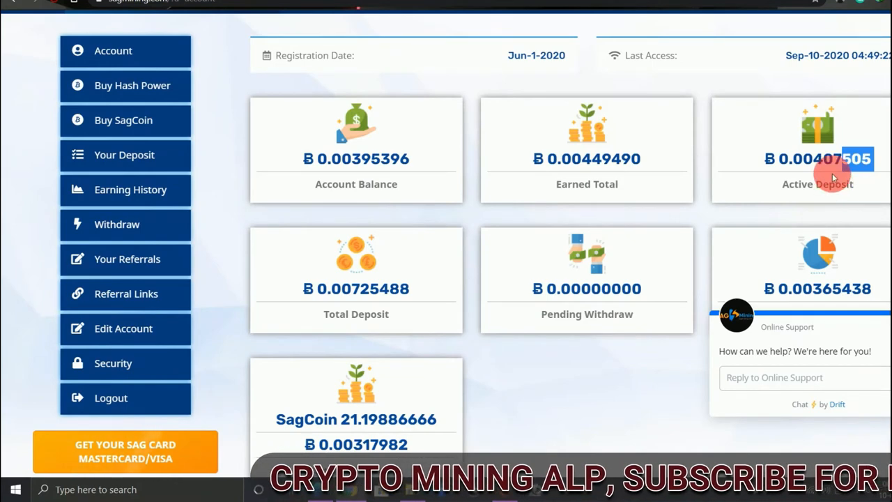
scroll(down, 3)
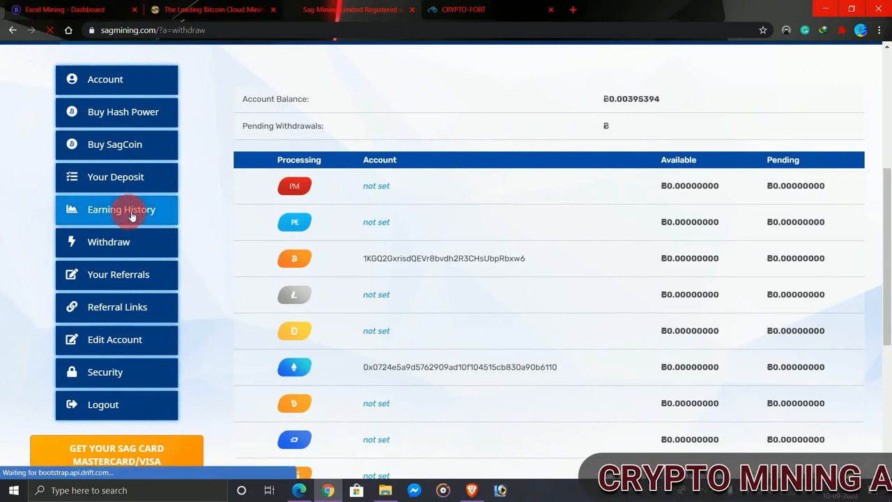
Find the BTC Withdrawal row in the earnings history and copy its batch id
click(121, 208)
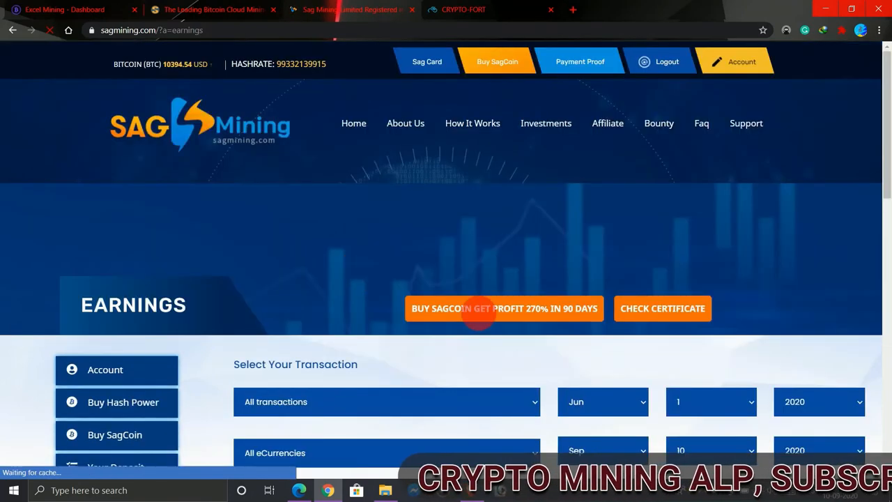
scroll(down, 3)
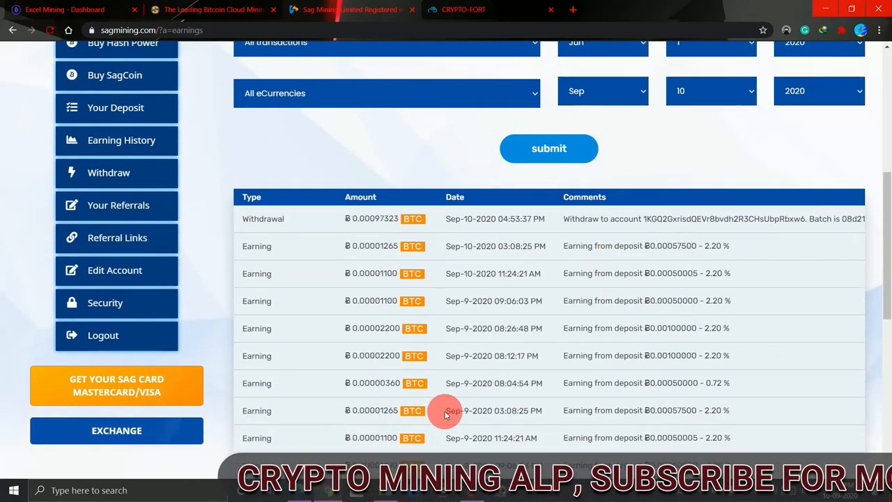
scroll(down, 3)
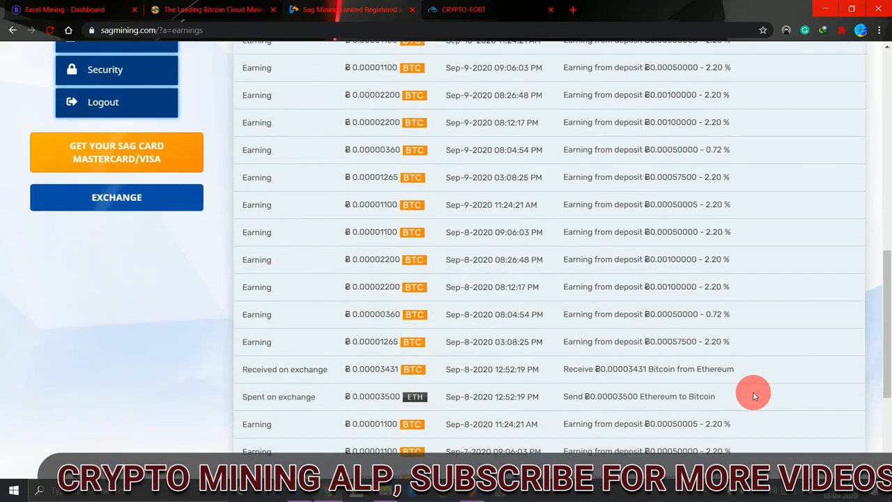
scroll(down, 3)
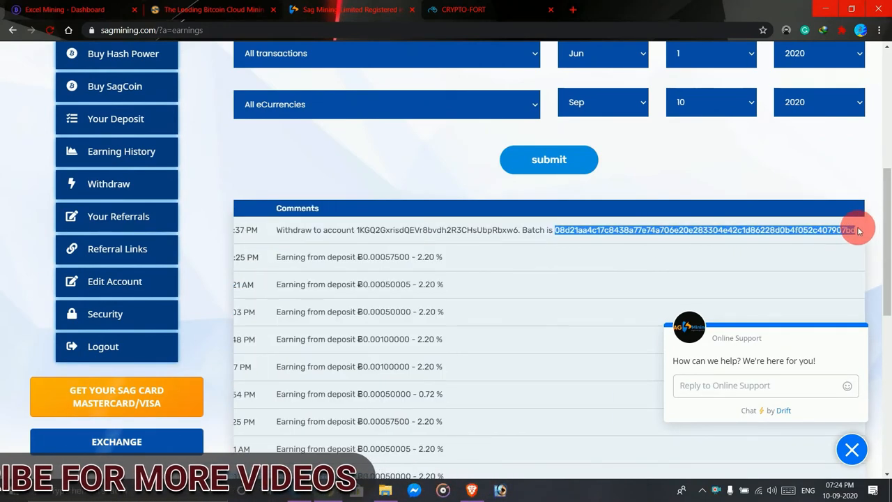
right_click(725, 230)
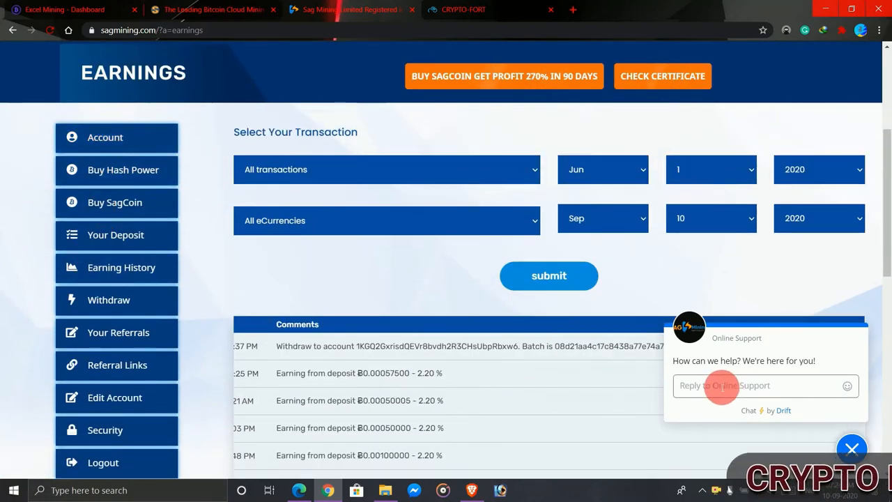
Return to the account overview dashboard
click(106, 138)
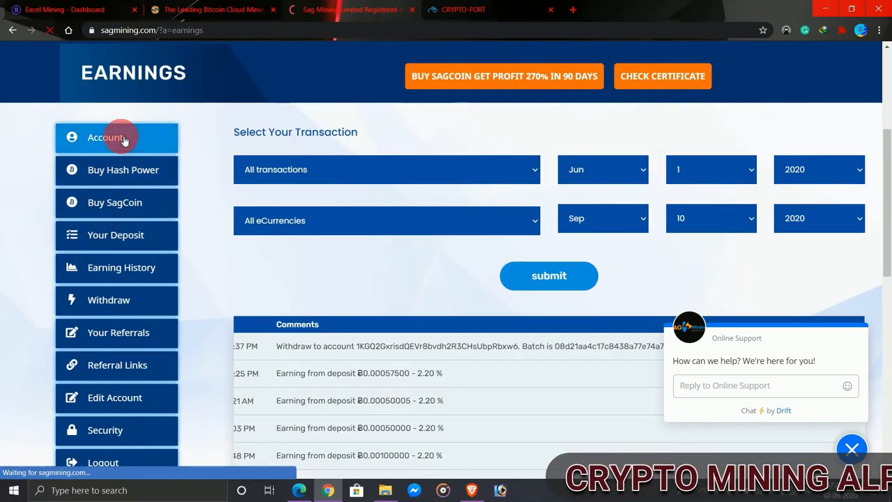
click(106, 138)
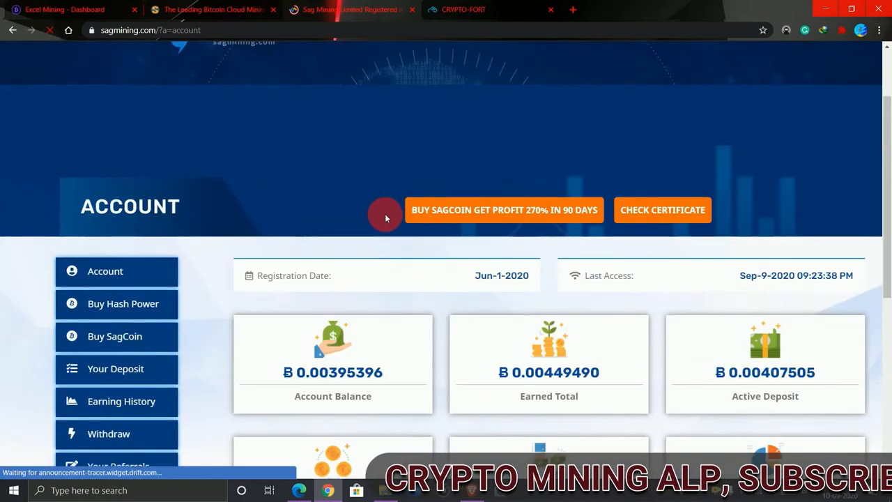
Scroll the explorer result showing 0.00097323 BTC sent to the payout address, still unconfirmed
scroll(down, 3)
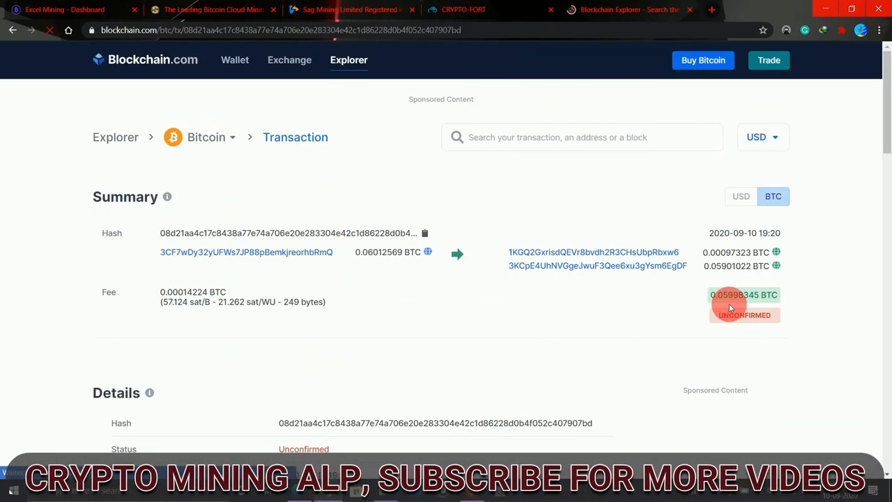
scroll(down, 3)
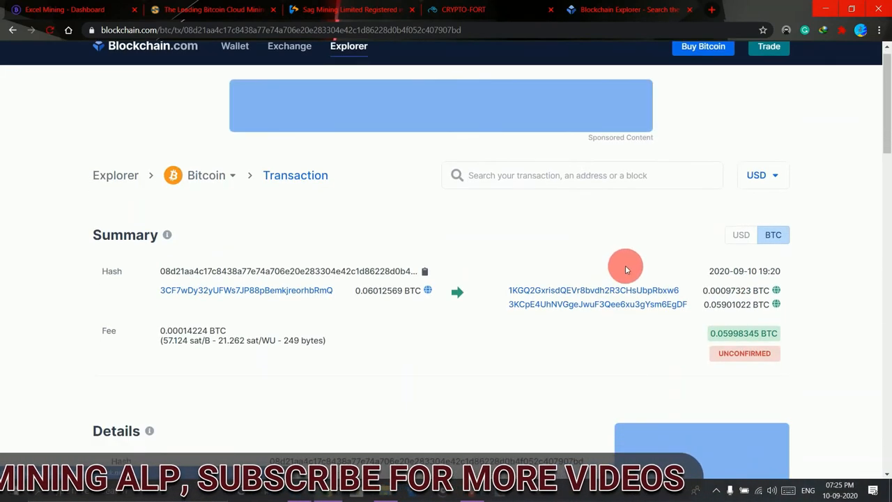
scroll(down, 3)
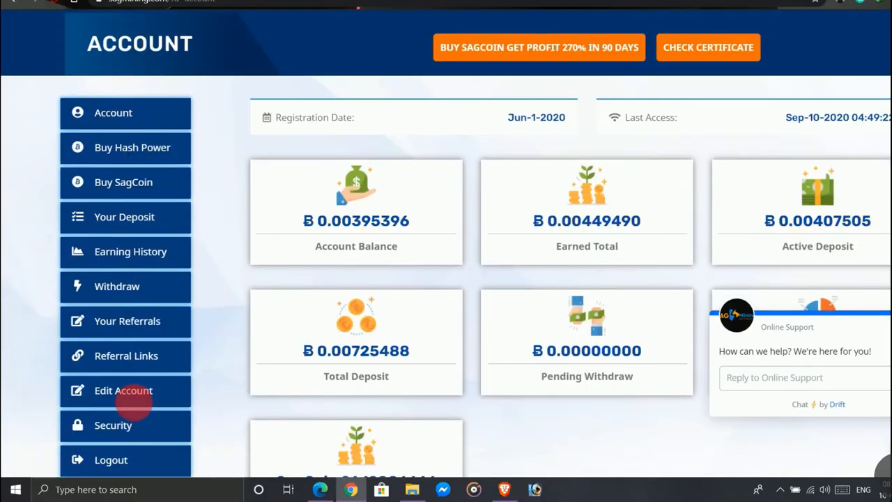
Recheck the BTC withdrawal entry in the earnings history and highlight its comment
click(129, 250)
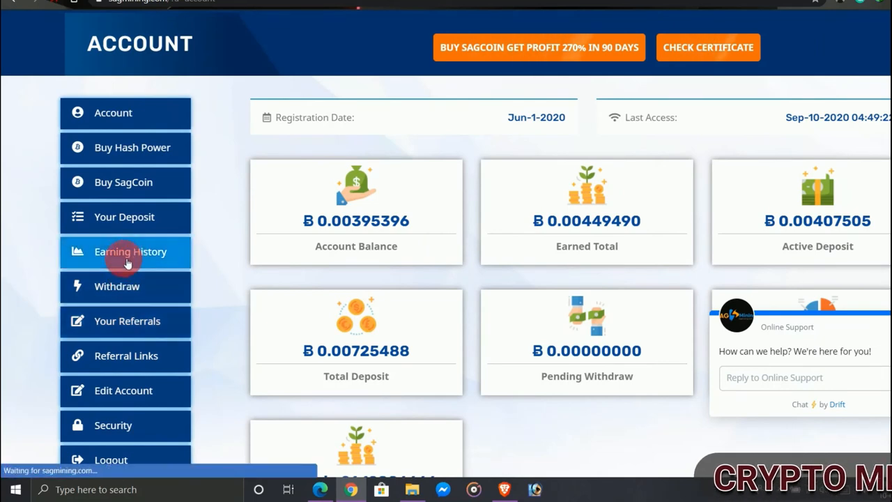
click(131, 251)
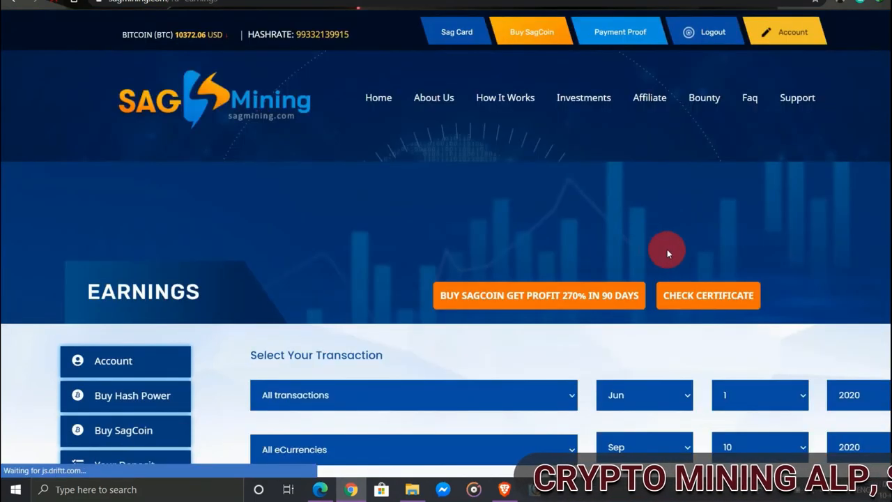
scroll(down, 3)
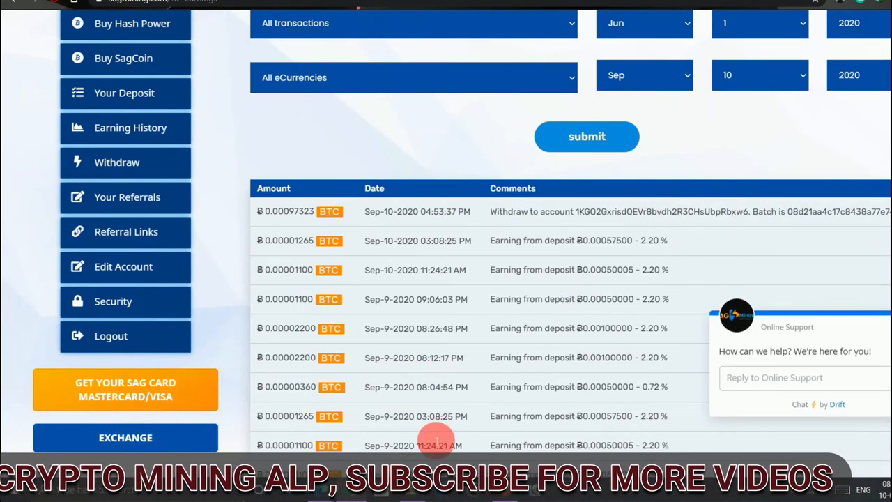
scroll(down, 3)
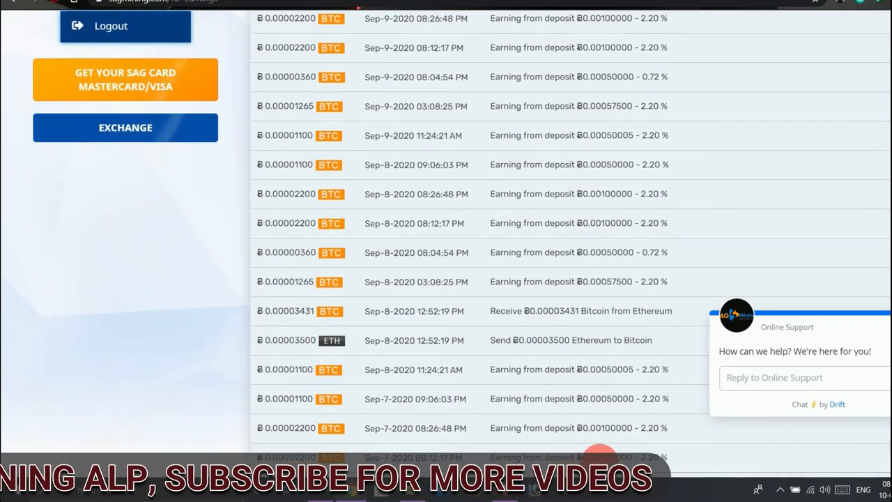
scroll(down, 3)
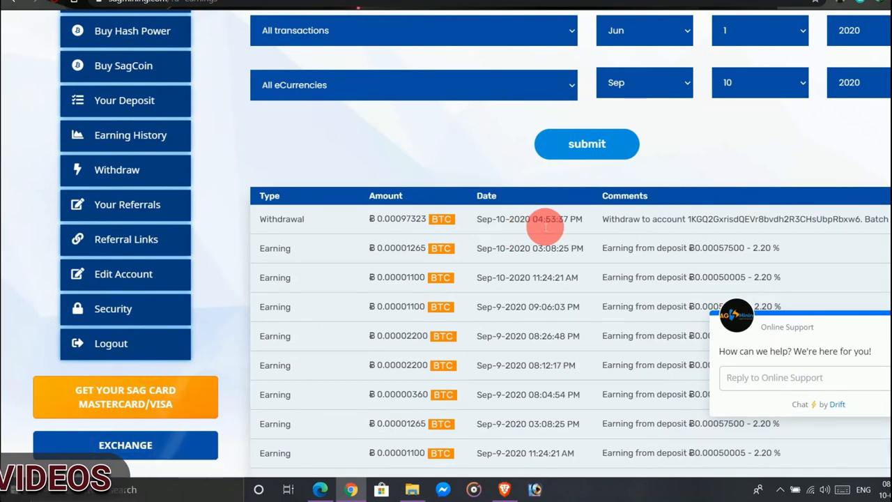
double_click(411, 218)
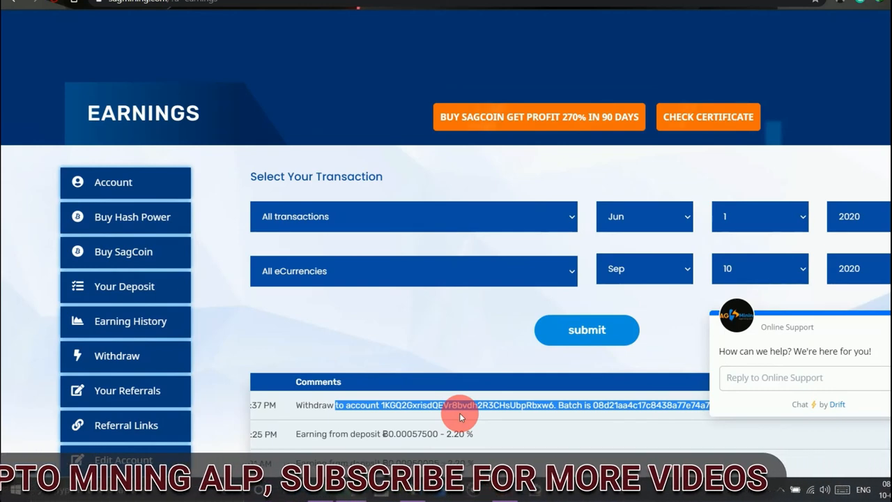
Show the Gmail email confirming 0.00097323 BTC was sent
click(351, 9)
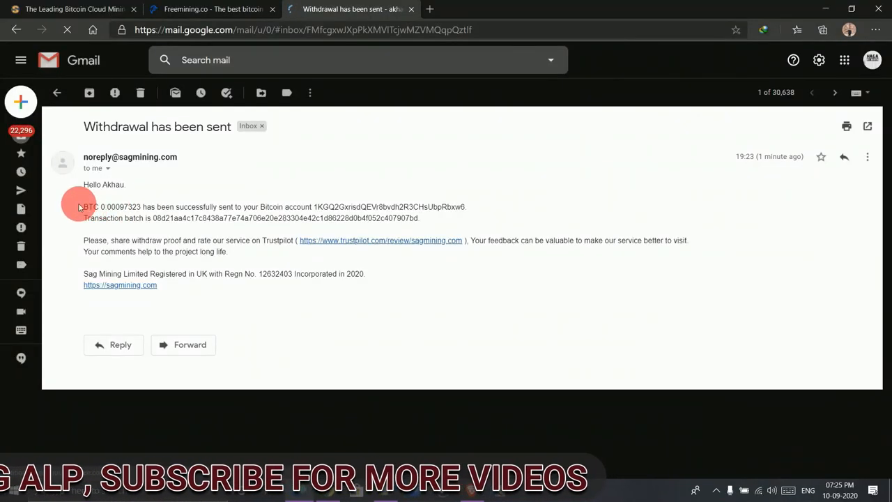